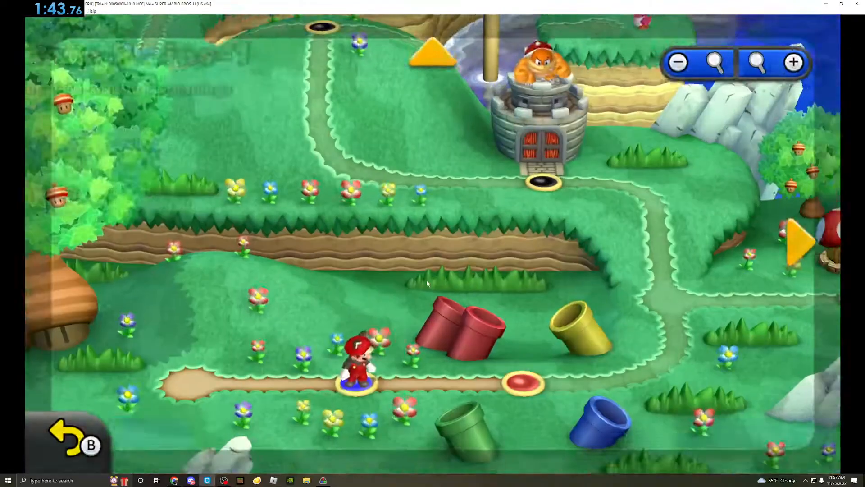
Quit the World 1 map to the Main Menu and begin Story Mode again
{"action": "left_click", "coordinate": [74, 444]}
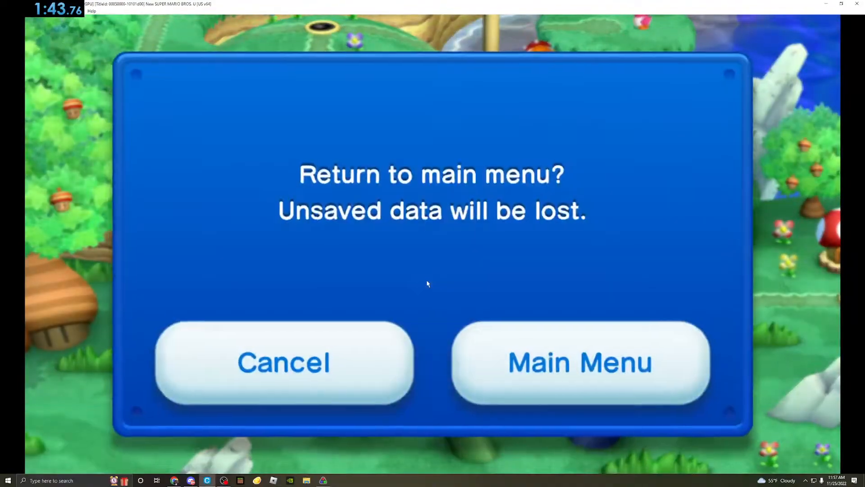
{"action": "left_click", "coordinate": [580, 362]}
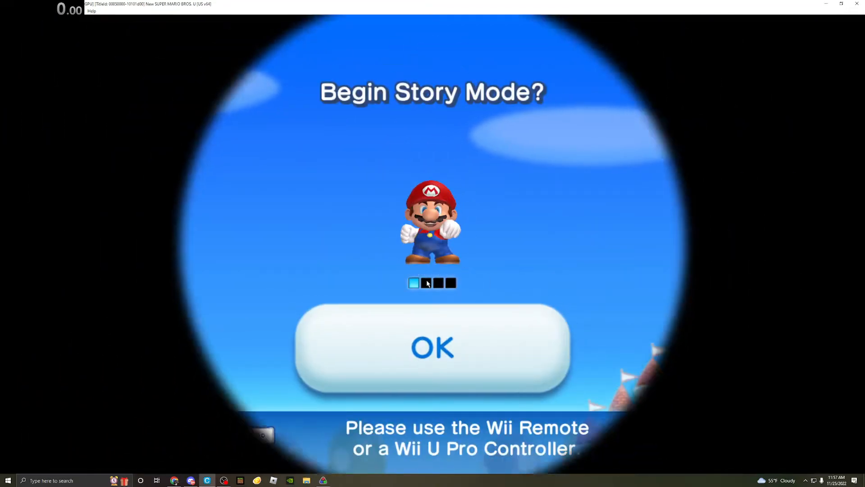
{"action": "left_click", "coordinate": [433, 346]}
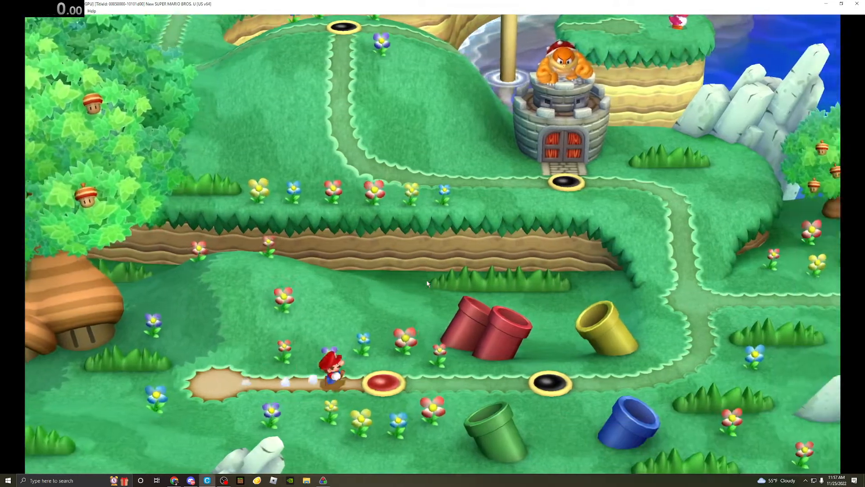